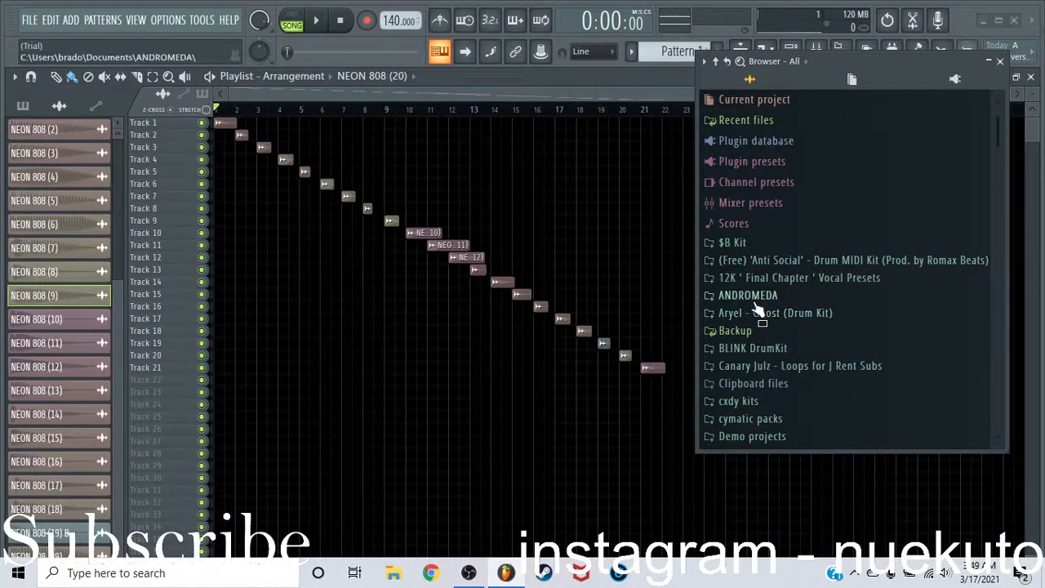
Step: Expand the NEON - 808s folder and scroll through NEON 808 samples 1 to 20
{"action": "left_click", "coordinate": [747, 295]}
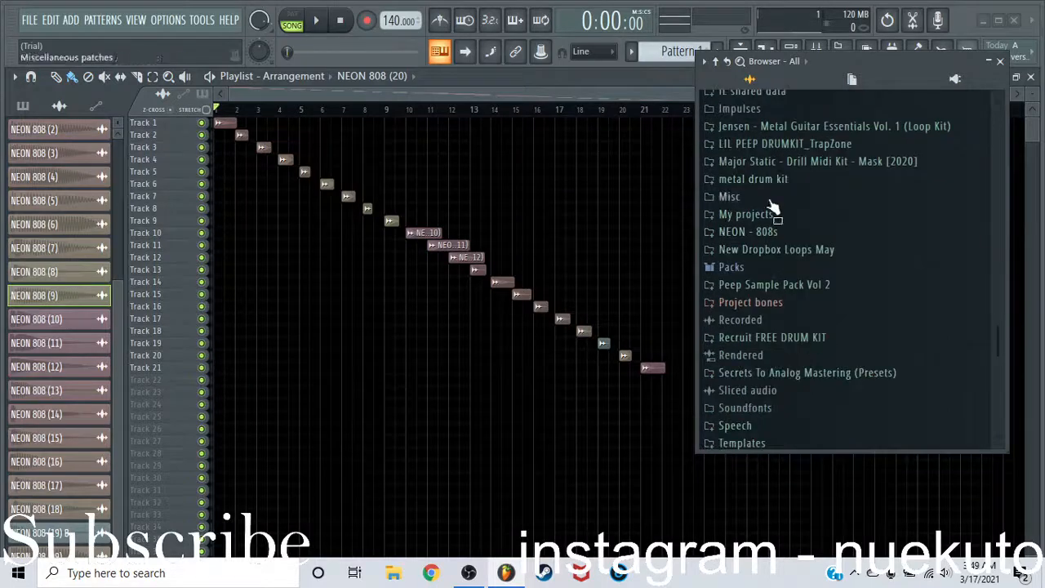
{"action": "scroll", "scroll_direction": "down", "scroll_amount": 3}
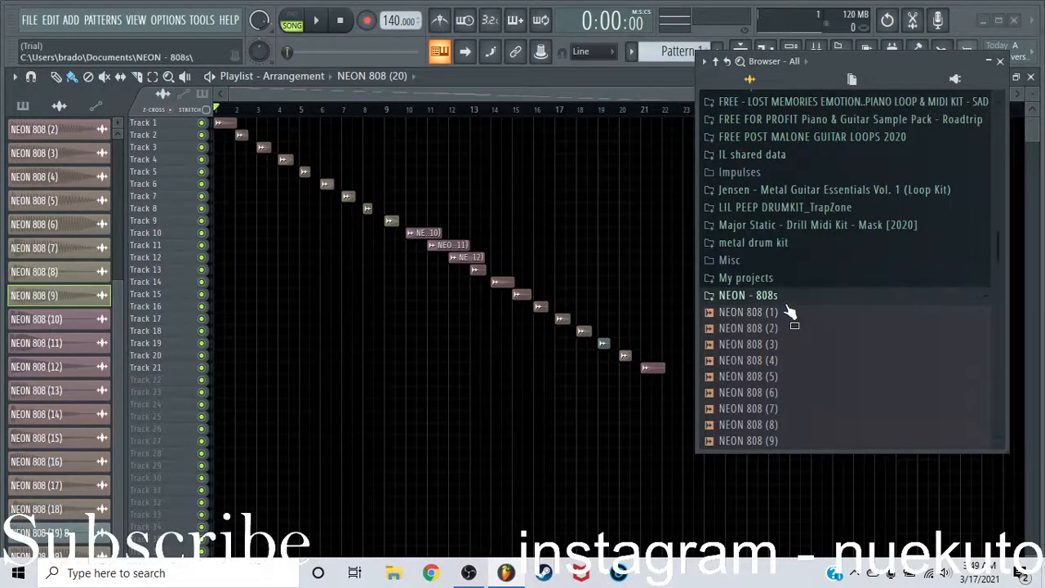
{"action": "scroll", "scroll_direction": "down", "scroll_amount": 3}
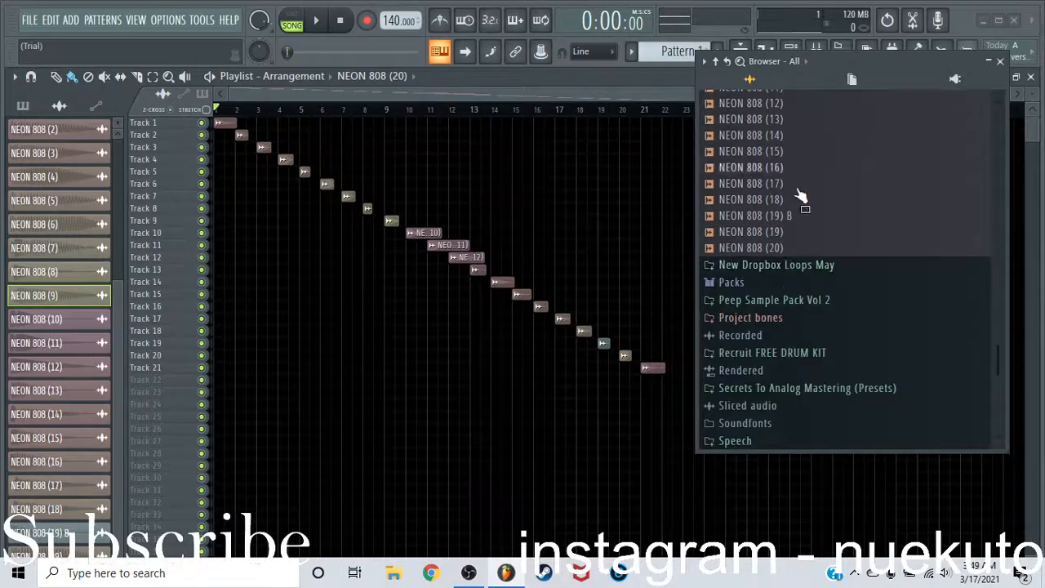
{"action": "mouse_move", "coordinate": [809, 244]}
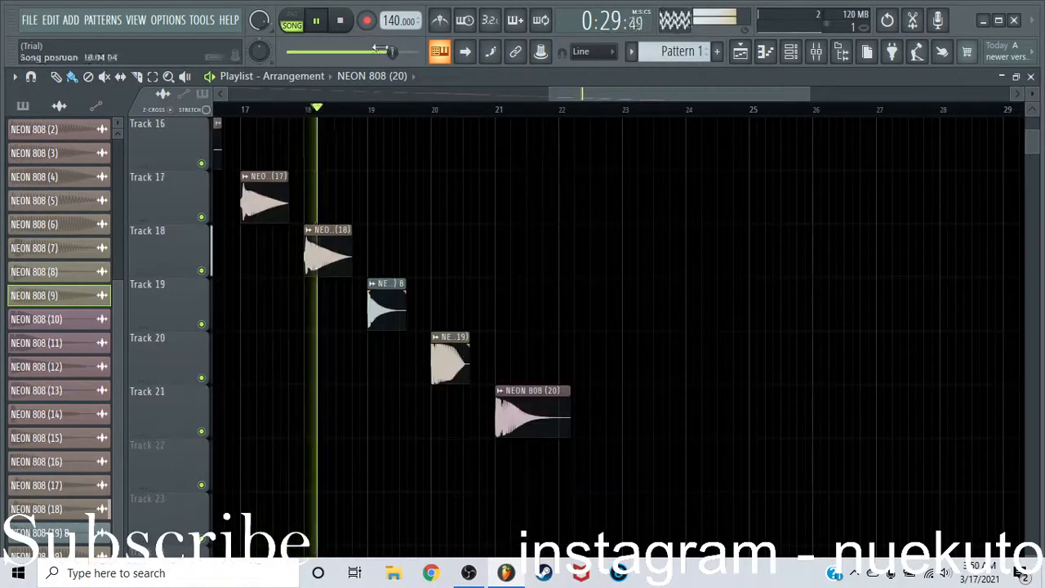
Step: Start Song-mode playback to hear each NEON 808 clip across the diagonal tracks
{"action": "left_click", "coordinate": [316, 20]}
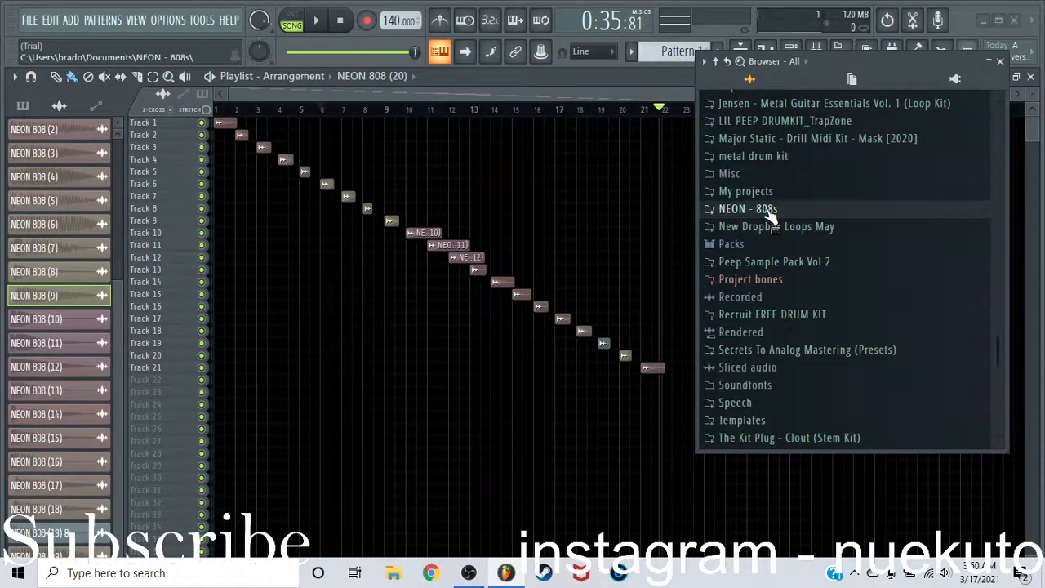
Step: Collapse the NEON - 808s folder in the reopened browser beside the playlist
{"action": "left_click", "coordinate": [776, 226]}
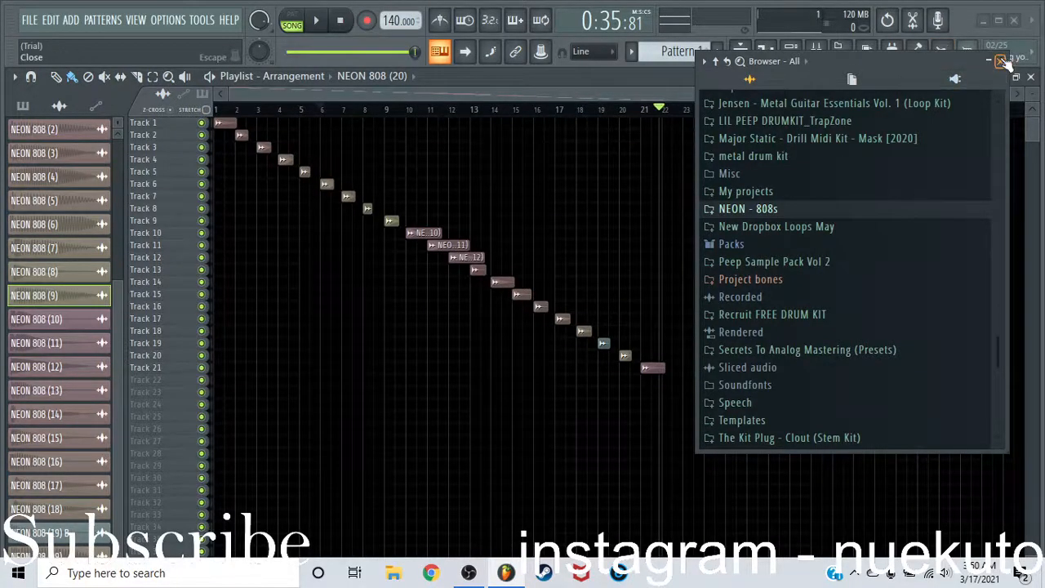
Step: Close the Browser panel so the full NEON 808 playlist arrangement is visible
{"action": "left_click", "coordinate": [1031, 76]}
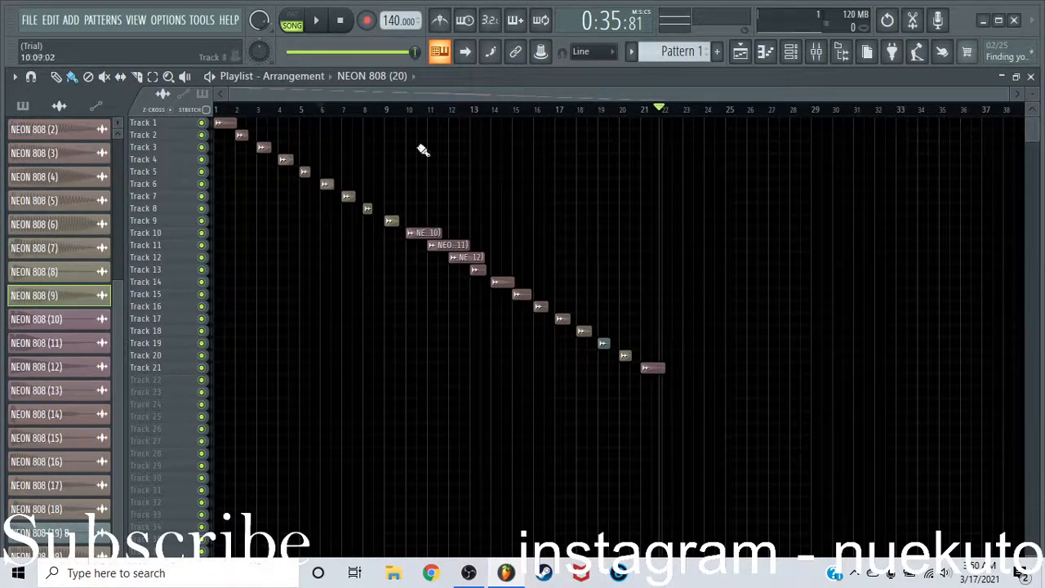
{"action": "mouse_move", "coordinate": [378, 169]}
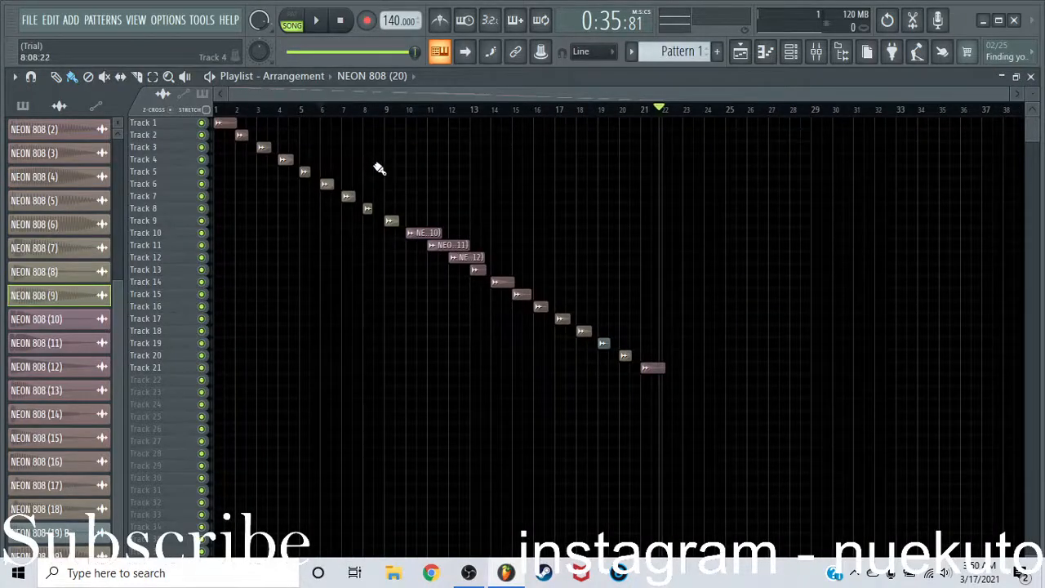
{"action": "left_click_drag", "start_coordinate": [371, 159], "coordinate": [763, 412]}
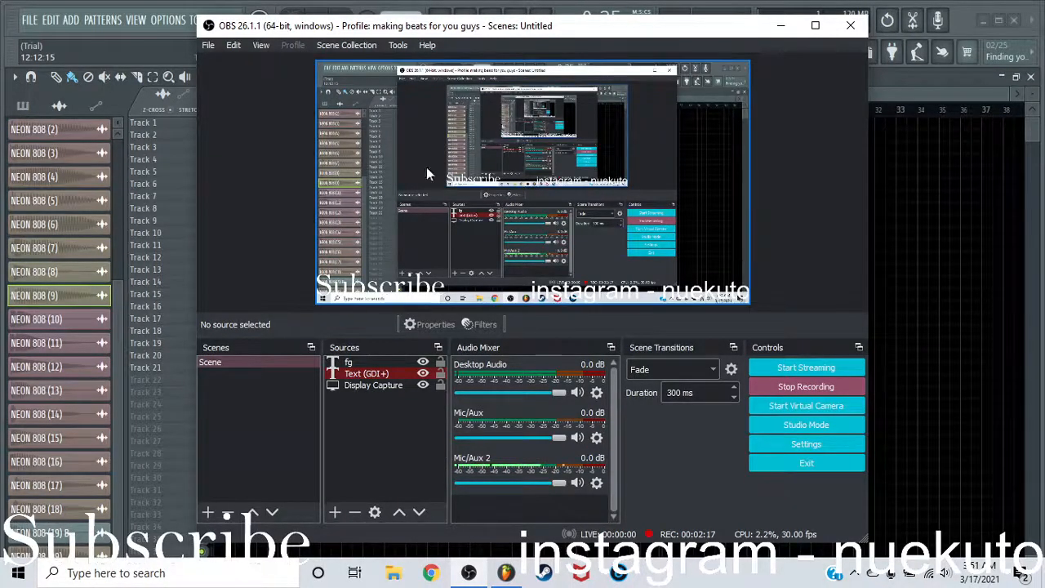
{"action": "mouse_move", "coordinate": [529, 272]}
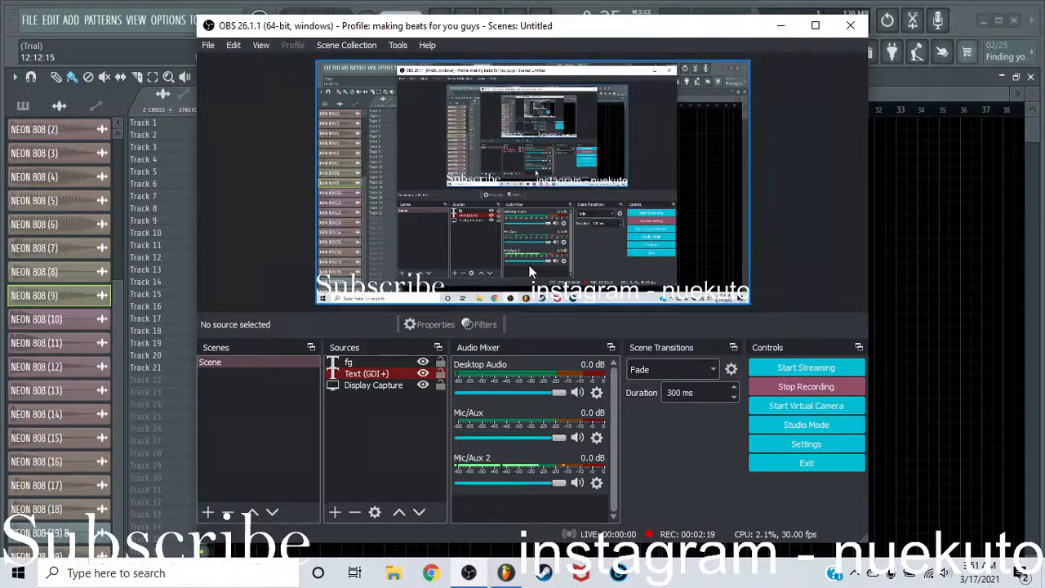